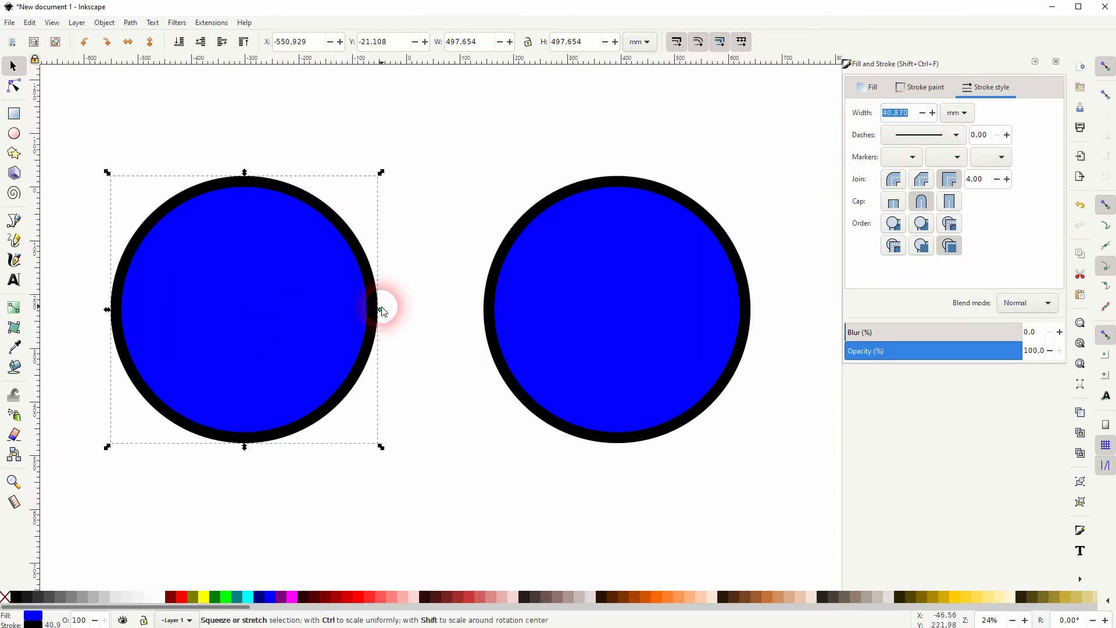
Drag the left circle's side handle outward to stretch it slightly larger.
drag(381, 310, 322, 310)
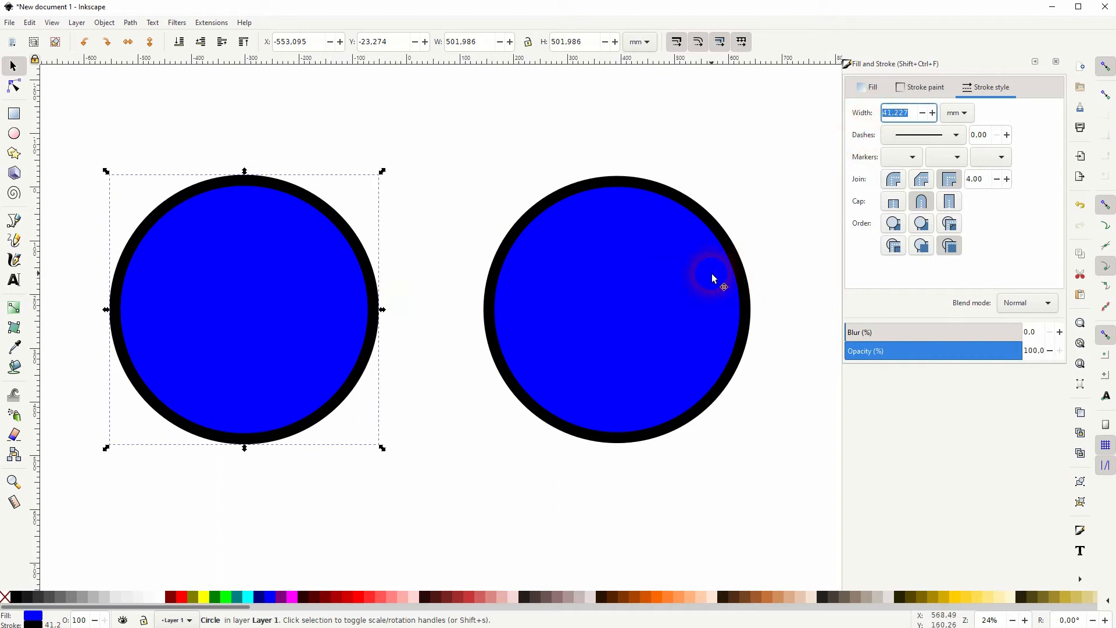
mouse_move(13, 66)
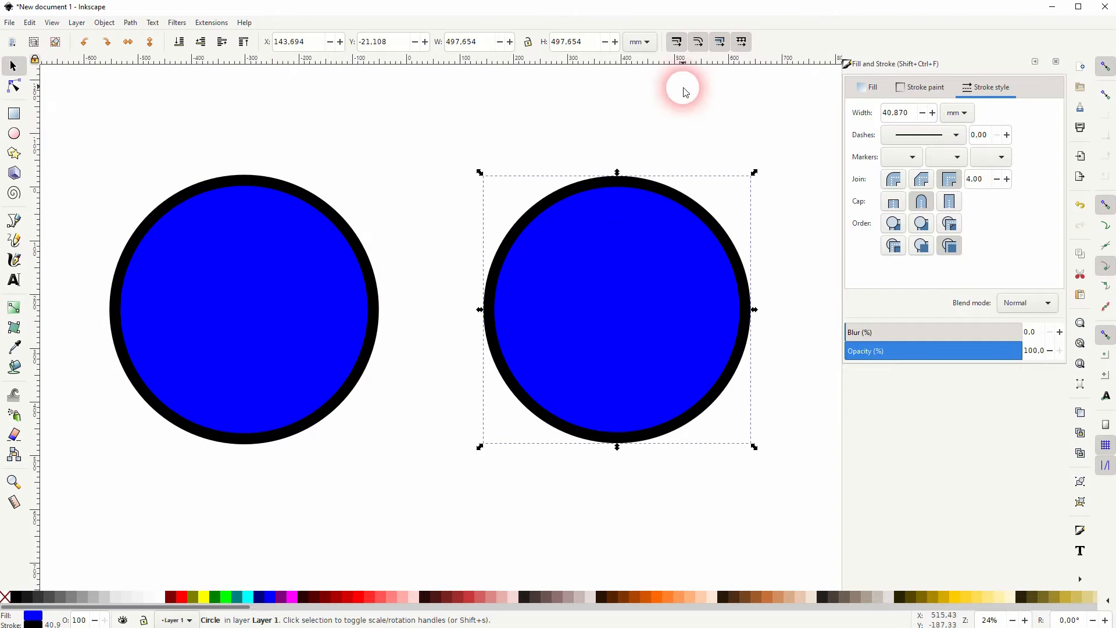
mouse_move(675, 42)
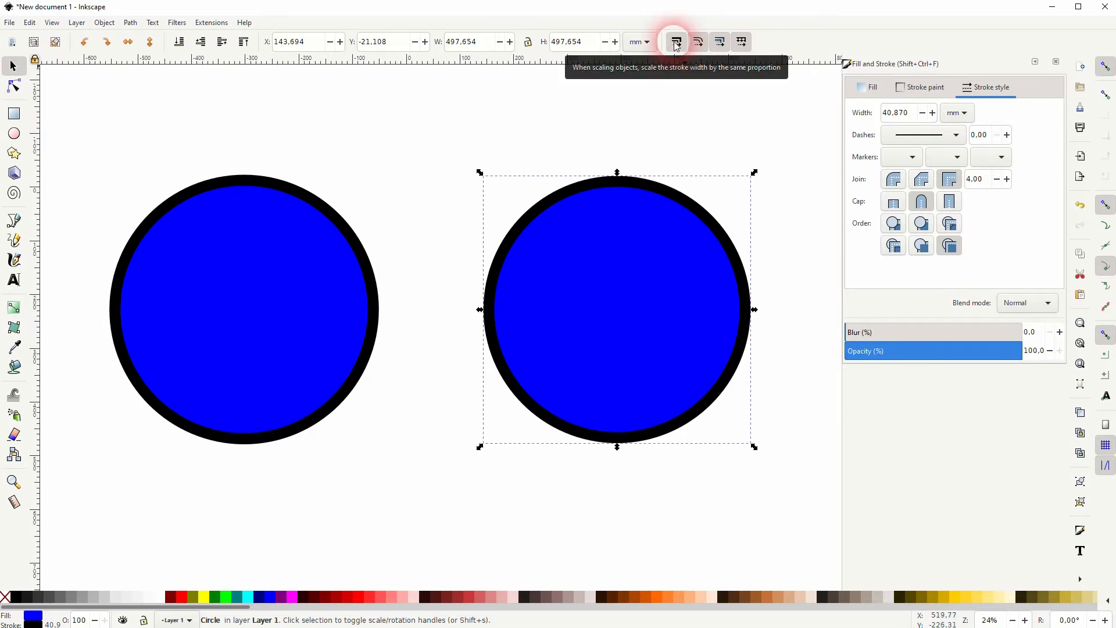
Turn on the toolbar toggle that scales stroke width with objects.
click(675, 41)
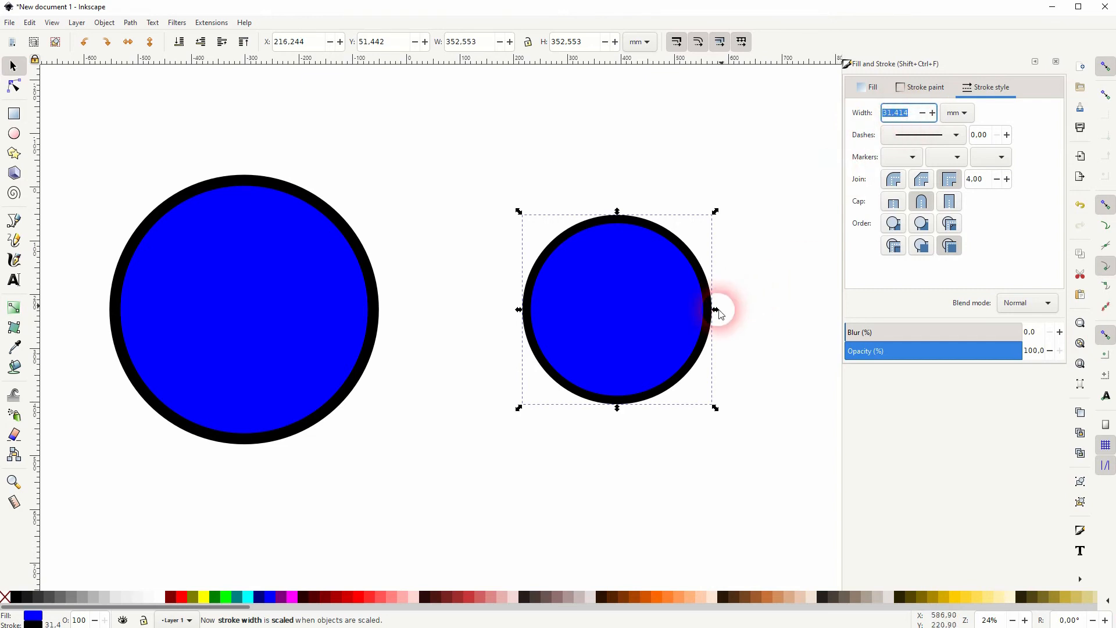
Drag the right circle's side handle so its stroke scales with it.
drag(716, 309, 756, 309)
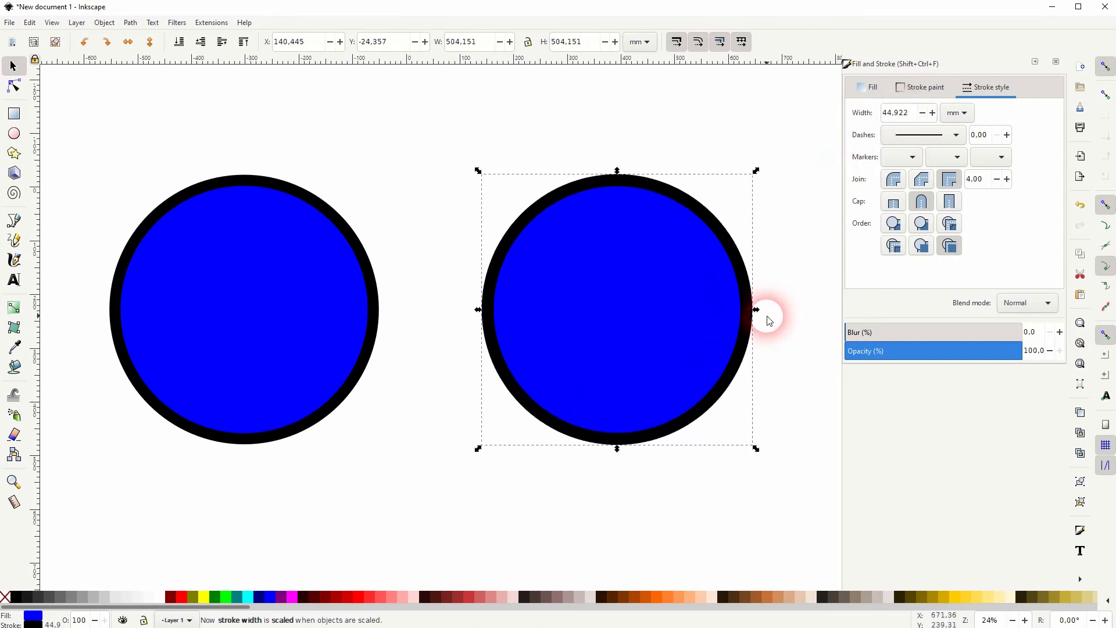
mouse_move(669, 299)
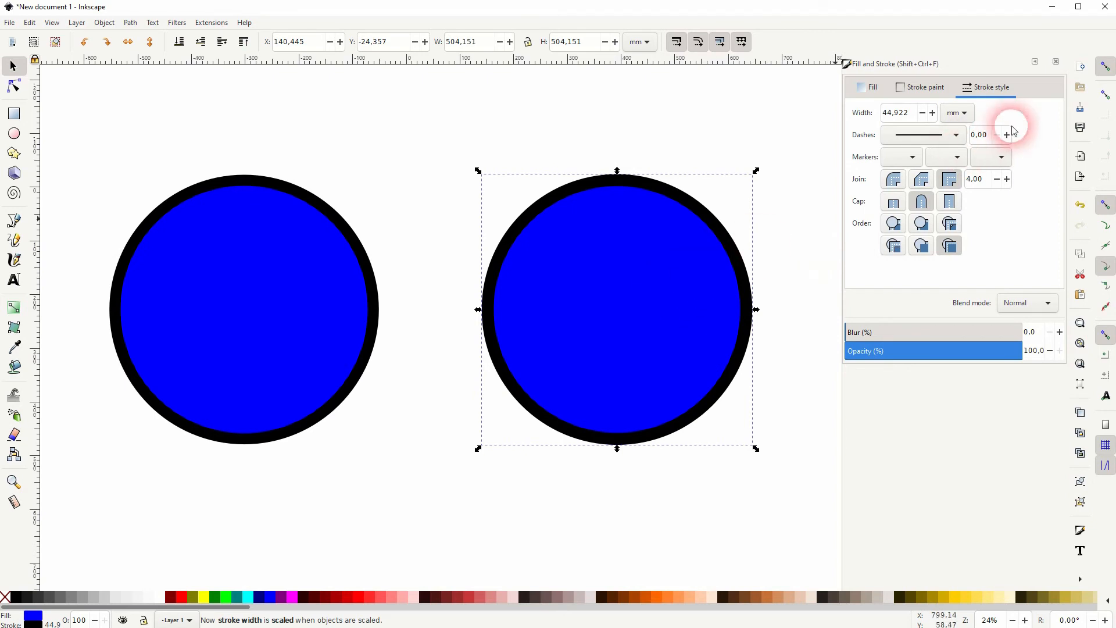
mouse_move(899, 295)
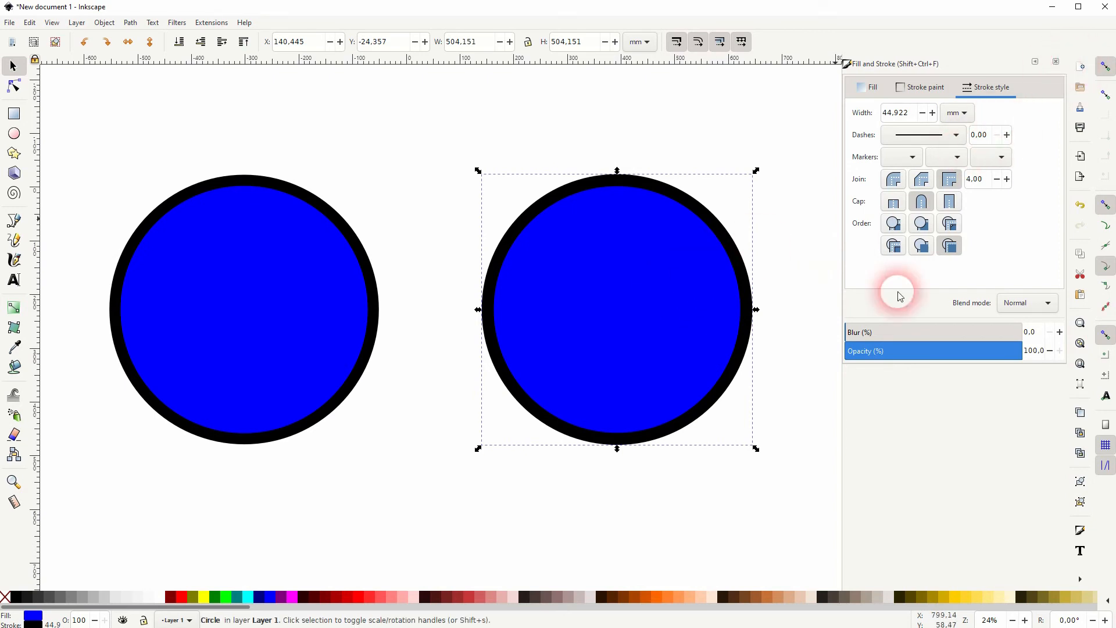